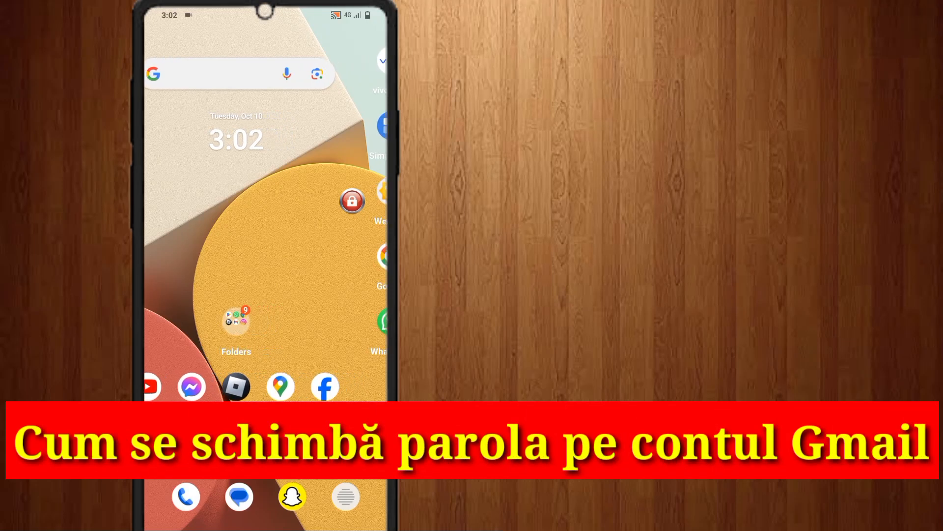
# Swipe across the home screen to the Folders group containing Gmail.
pyautogui.hscroll(-3)
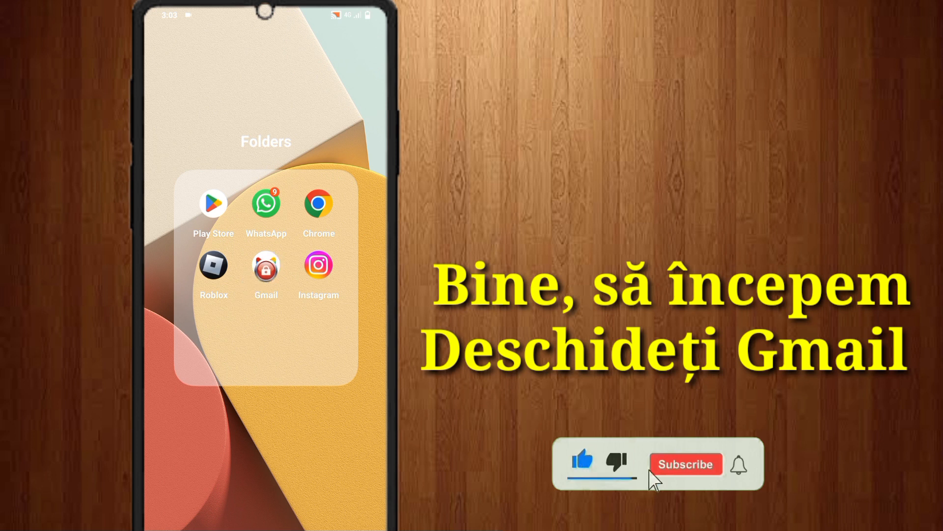
# Launch Gmail to the inbox and show the signed-in account's menu from the profile picture.
pyautogui.click(266, 266)
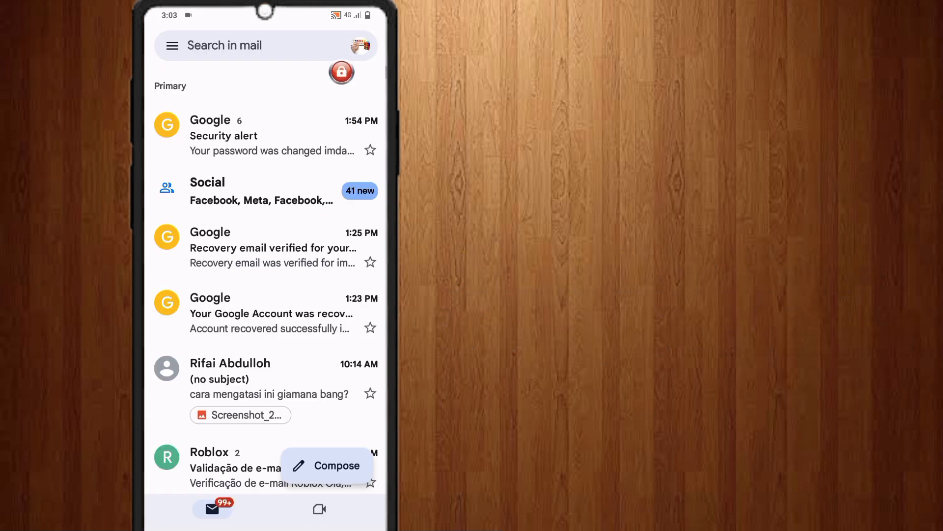
pyautogui.click(359, 46)
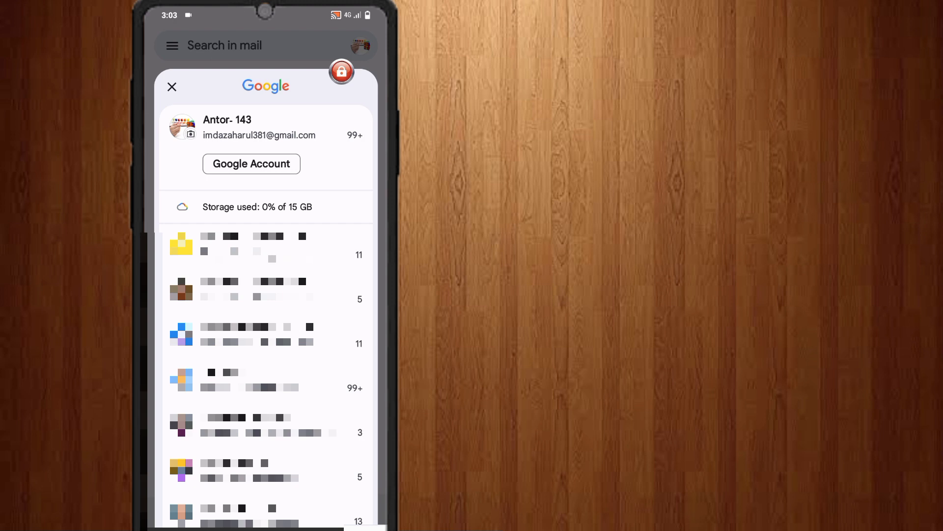
pyautogui.moveTo(294, 163)
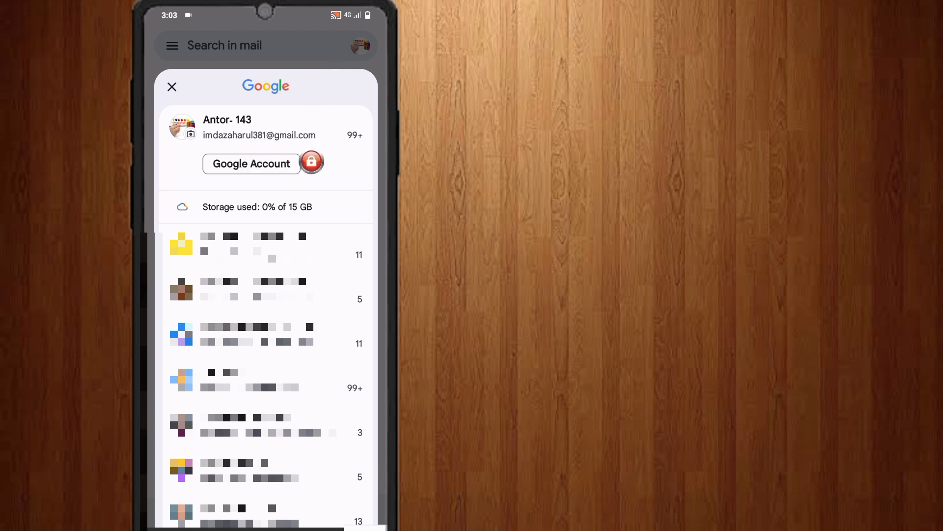
# Enter Google Account settings, go to Security and choose Password under How you sign in.
pyautogui.click(250, 165)
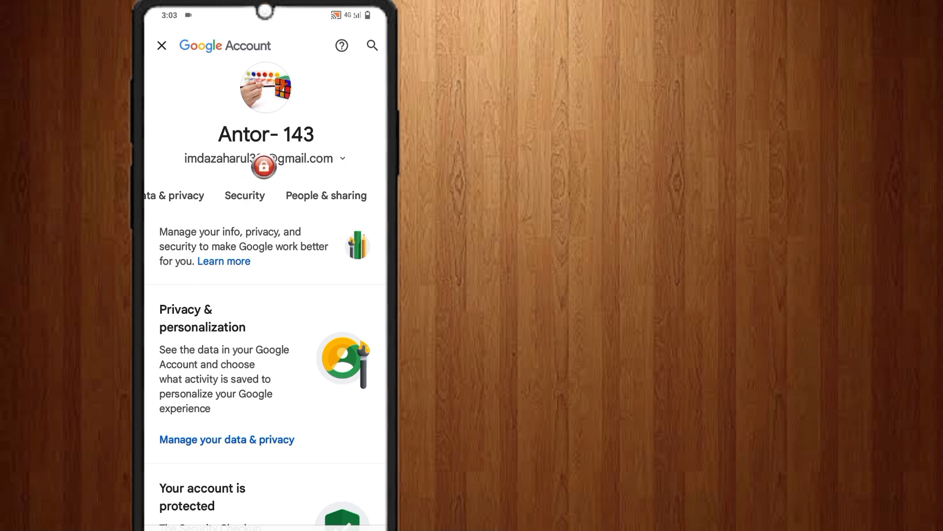
pyautogui.click(245, 195)
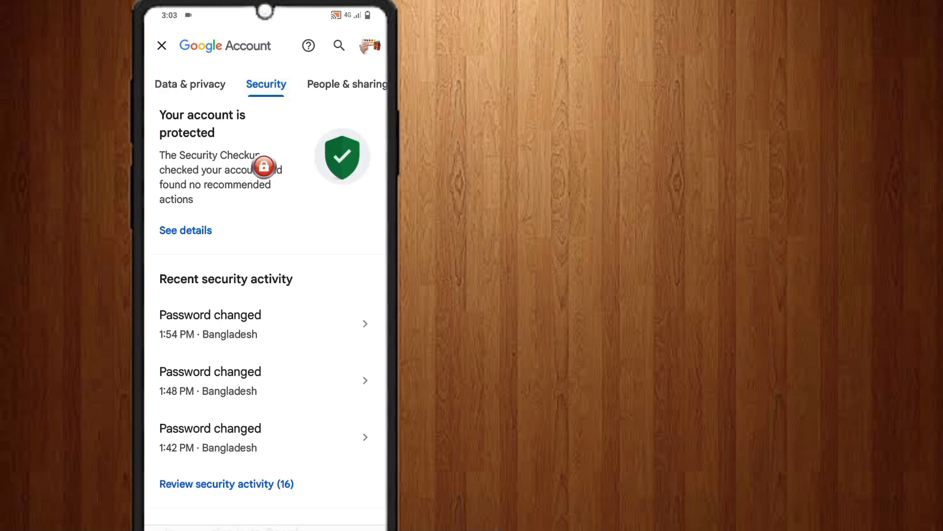
pyautogui.scroll(-3)
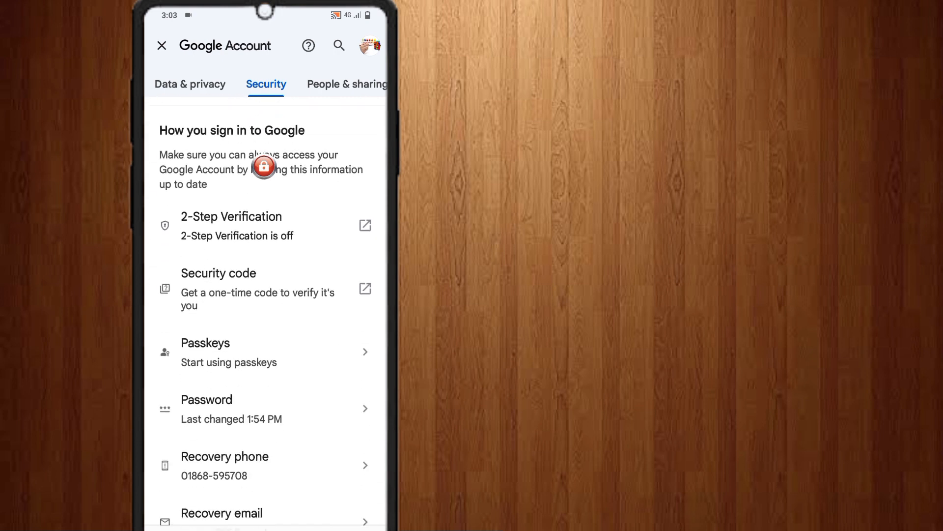
pyautogui.scroll(3)
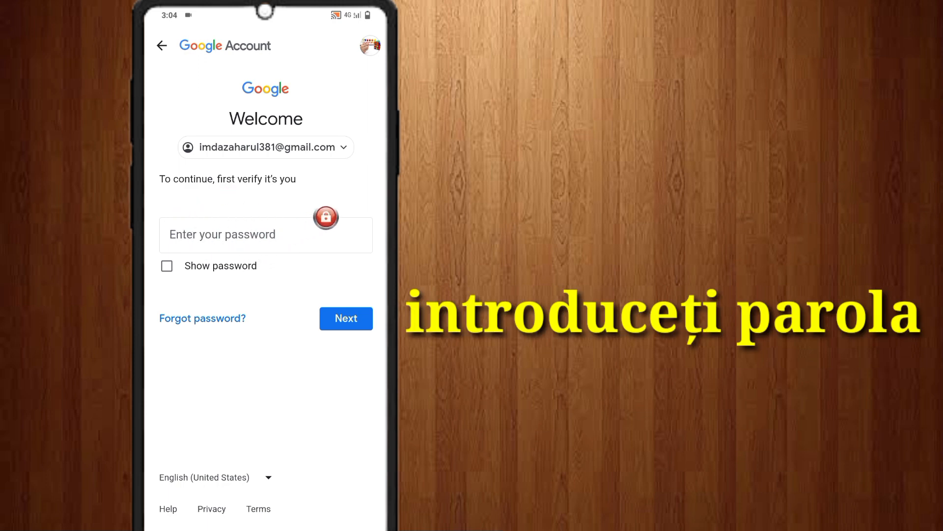
# Verify identity with the current password, then enter and confirm a strong new password.
pyautogui.write('password')
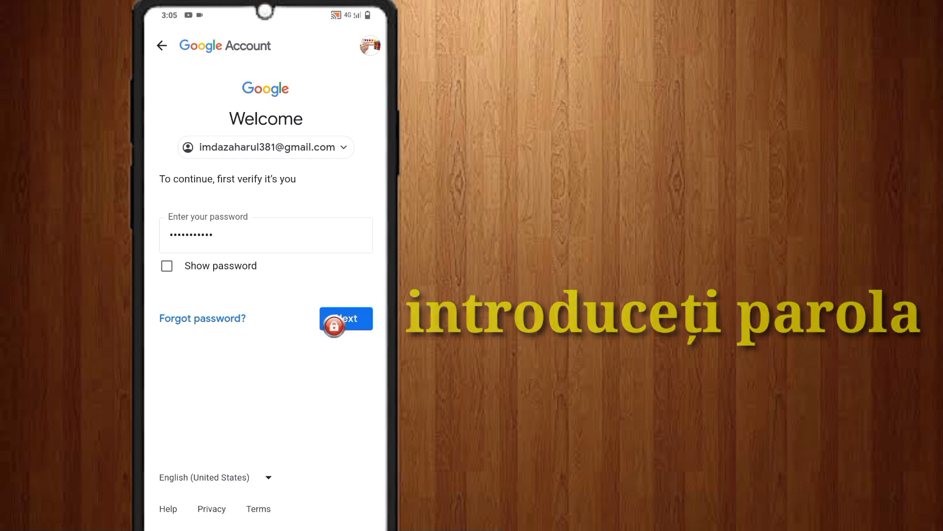
pyautogui.click(345, 317)
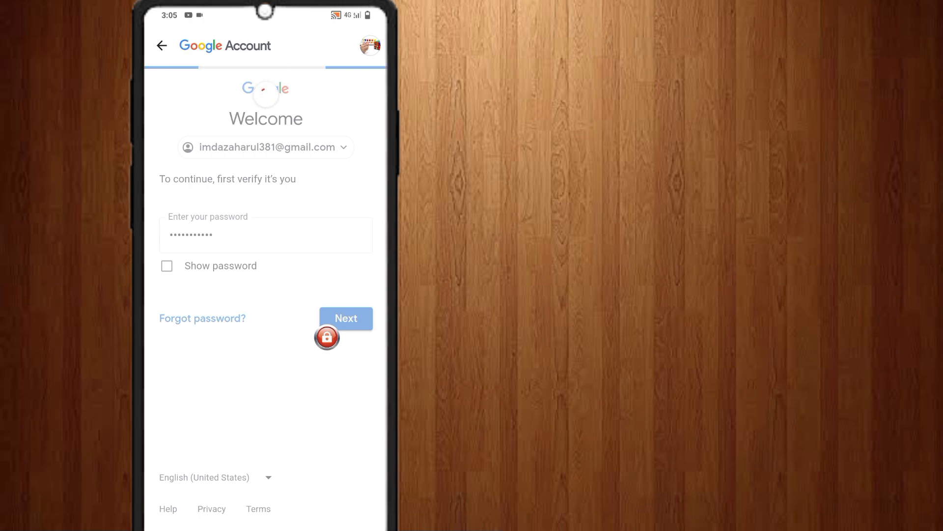
pyautogui.click(345, 317)
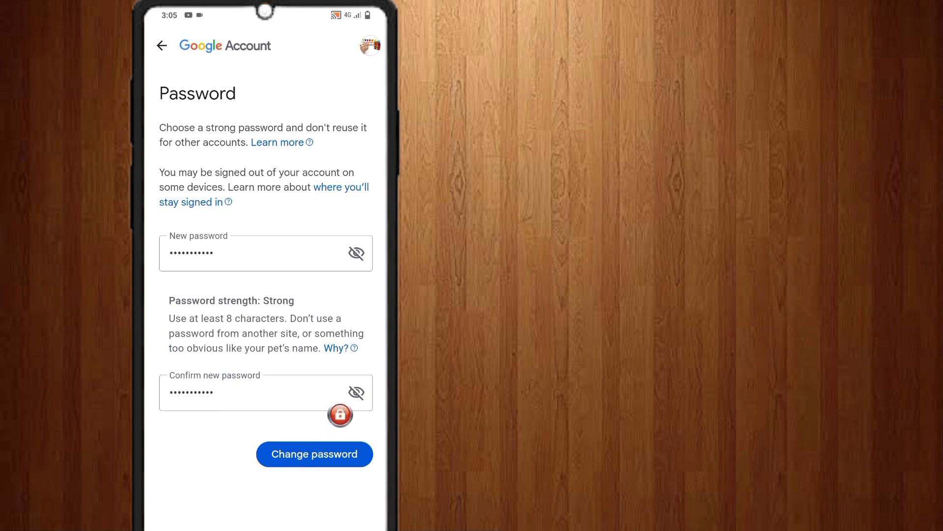
# Confirm Change password so Security Checkup reports 'Password changed successfully'.
pyautogui.click(314, 454)
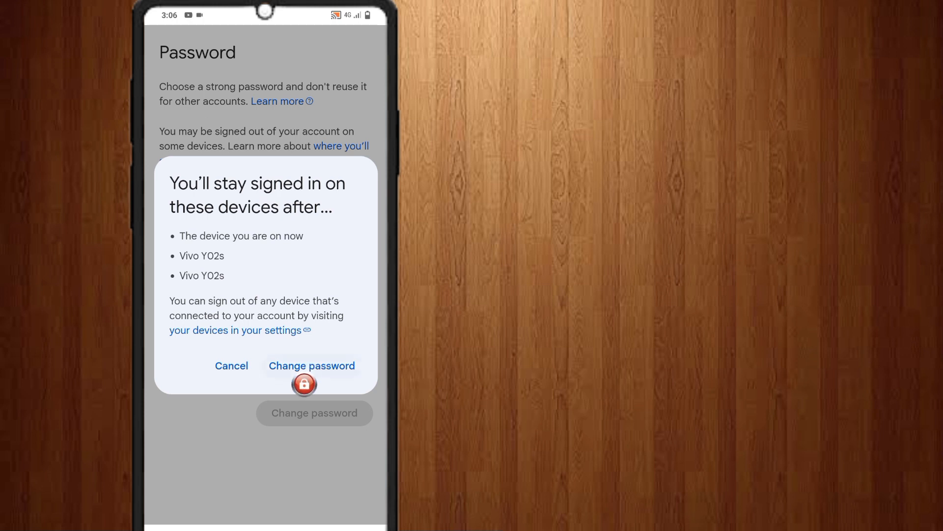
pyautogui.click(312, 365)
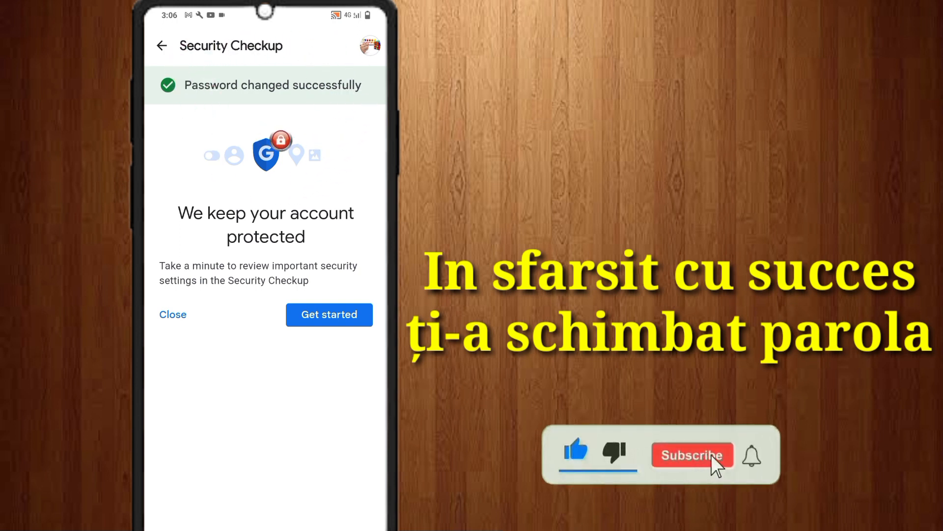
pyautogui.click(692, 454)
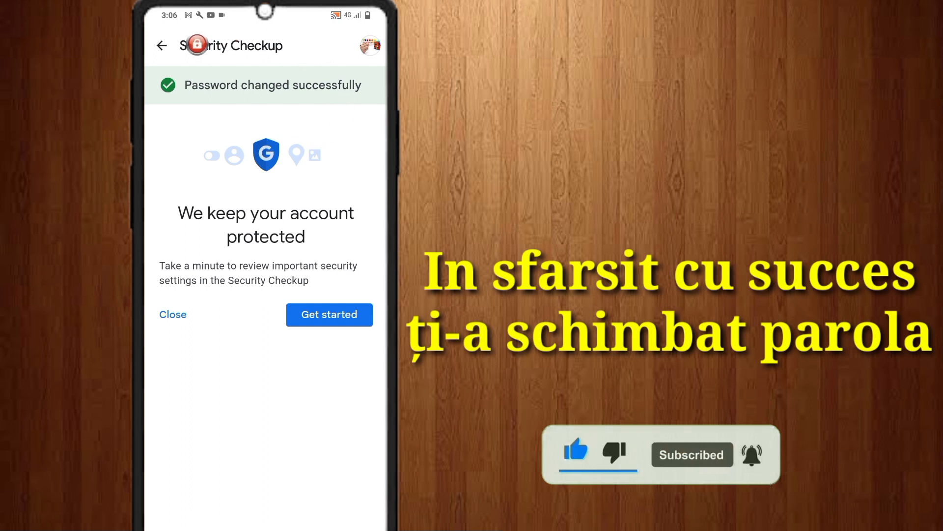